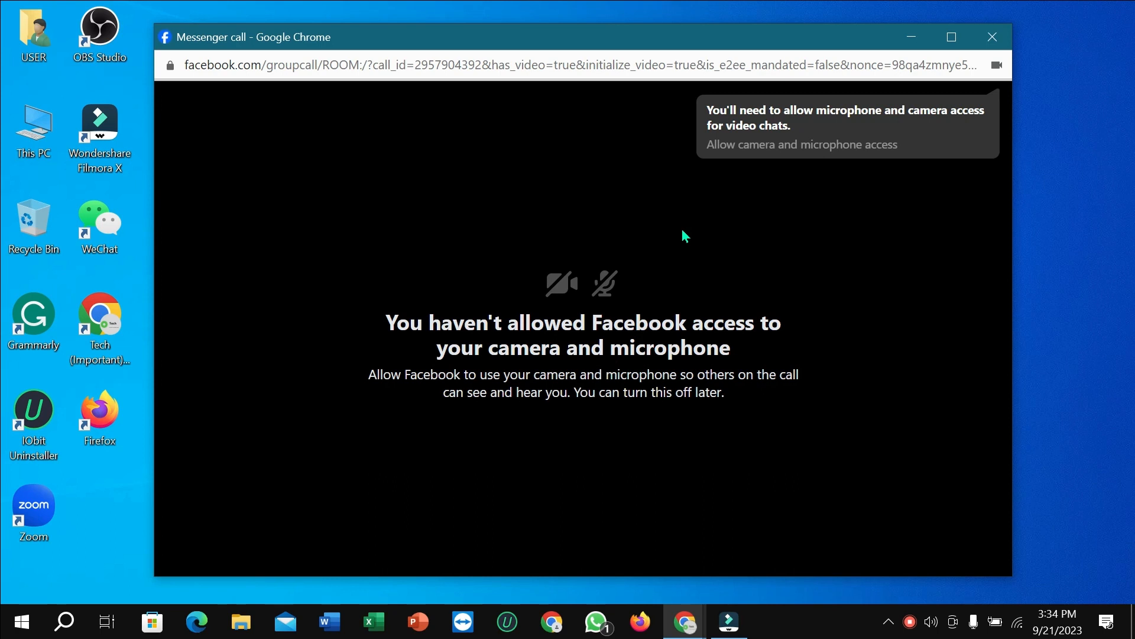
{"action": "mouse_move", "coordinate": [673, 233]}
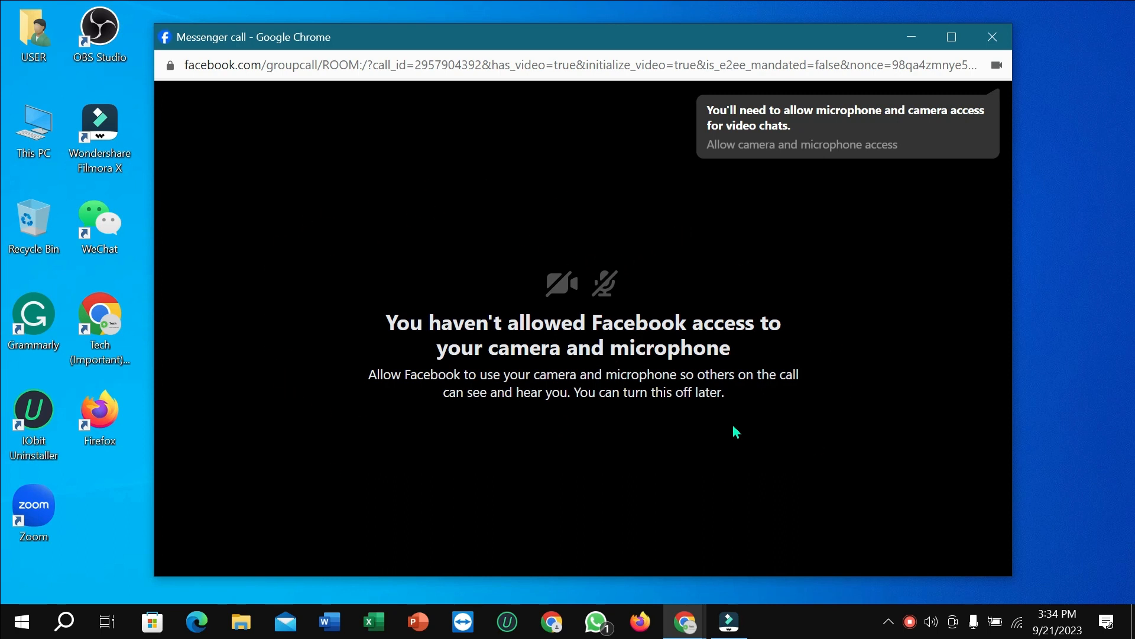
{"action": "mouse_move", "coordinate": [539, 336]}
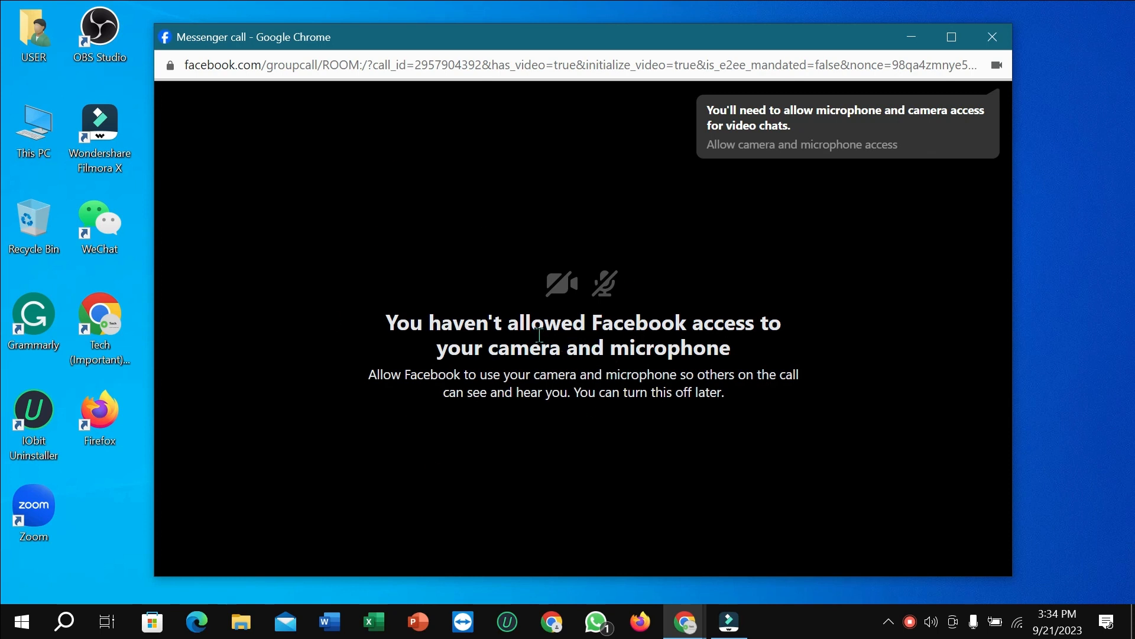
{"action": "mouse_move", "coordinate": [574, 334]}
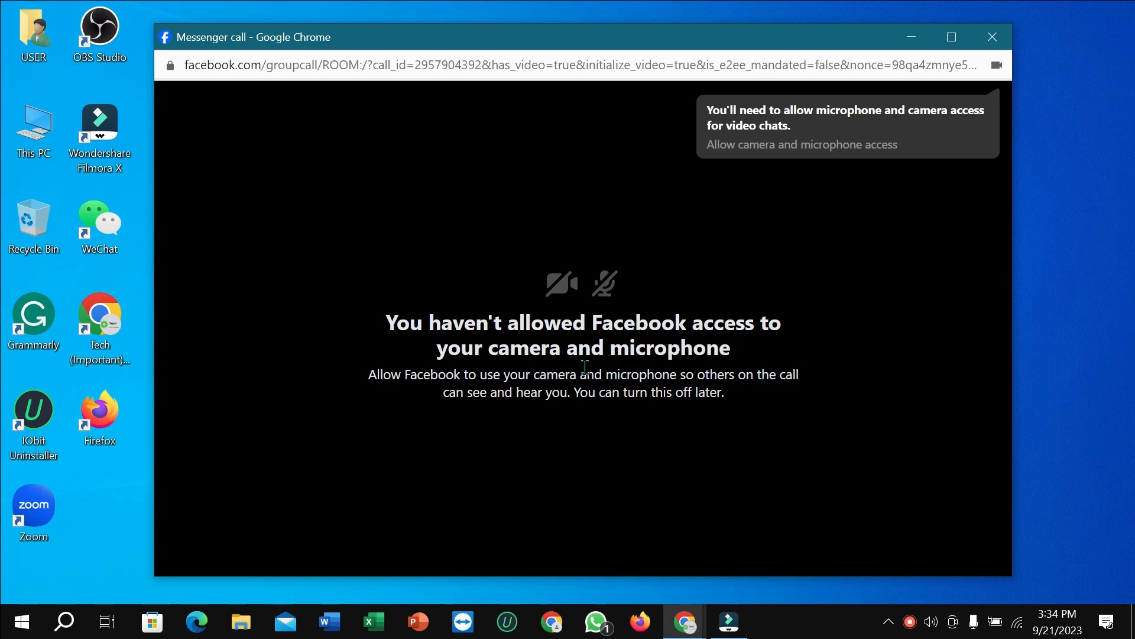
{"action": "mouse_move", "coordinate": [435, 308]}
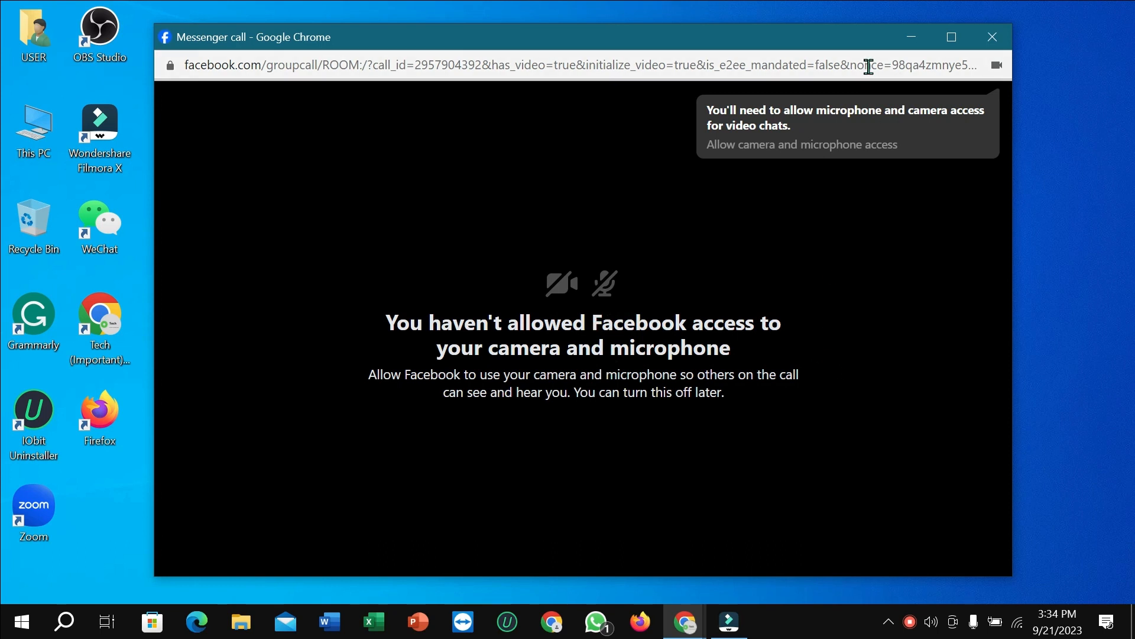
Minimize the Messenger call window and launch Windows Settings from the Start menu
{"action": "left_click", "coordinate": [989, 36]}
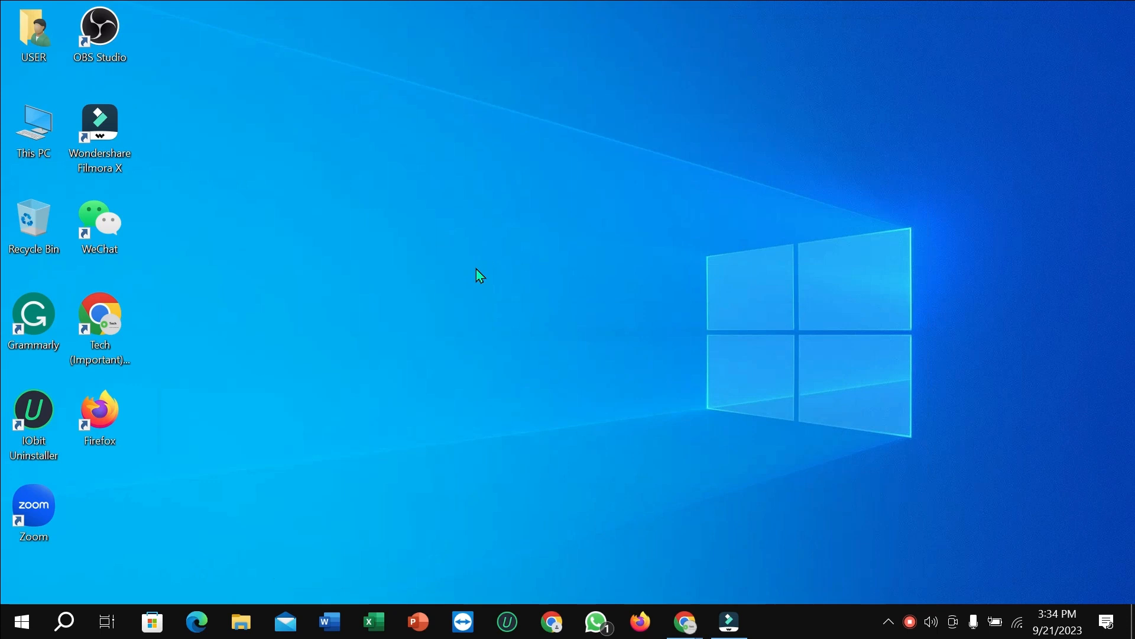
{"action": "mouse_move", "coordinate": [33, 604]}
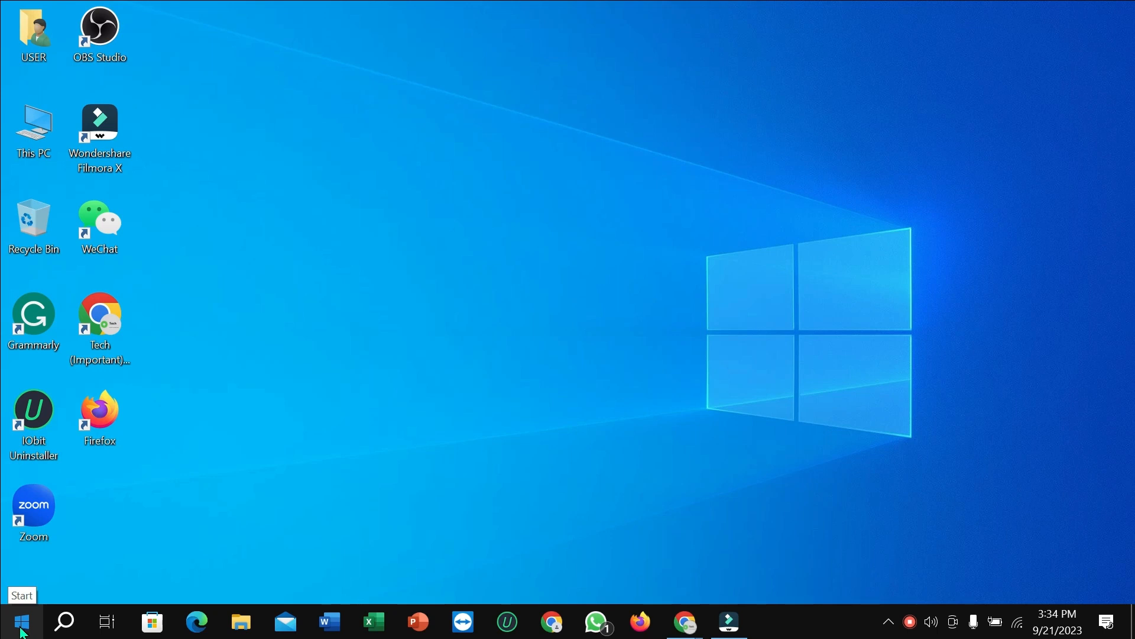
{"action": "left_click", "coordinate": [22, 620]}
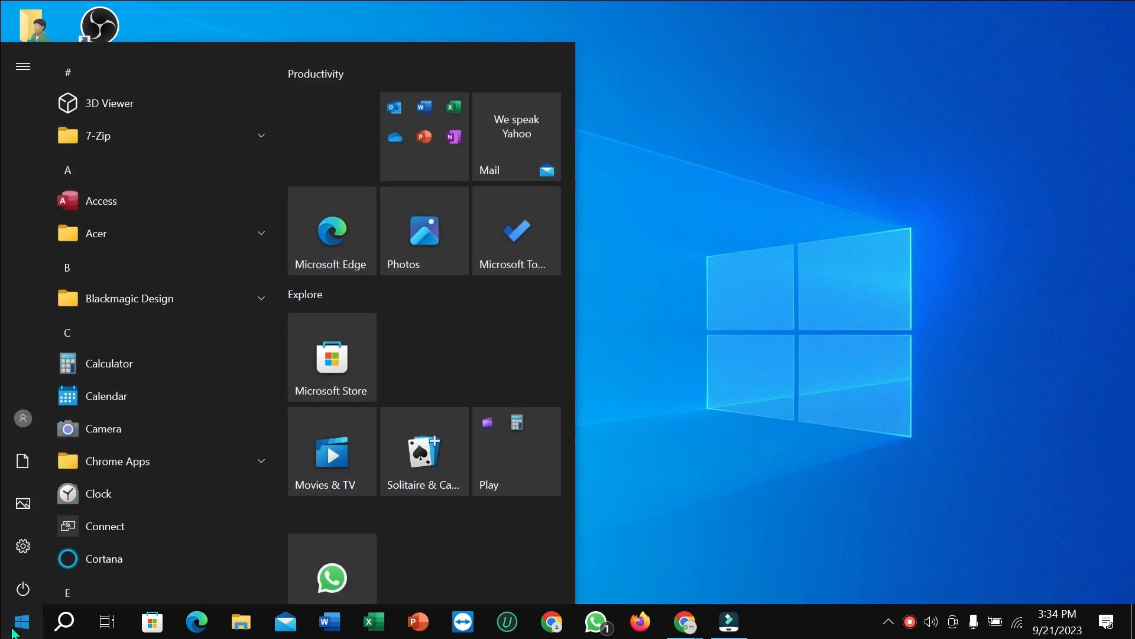
{"action": "left_click", "coordinate": [23, 546]}
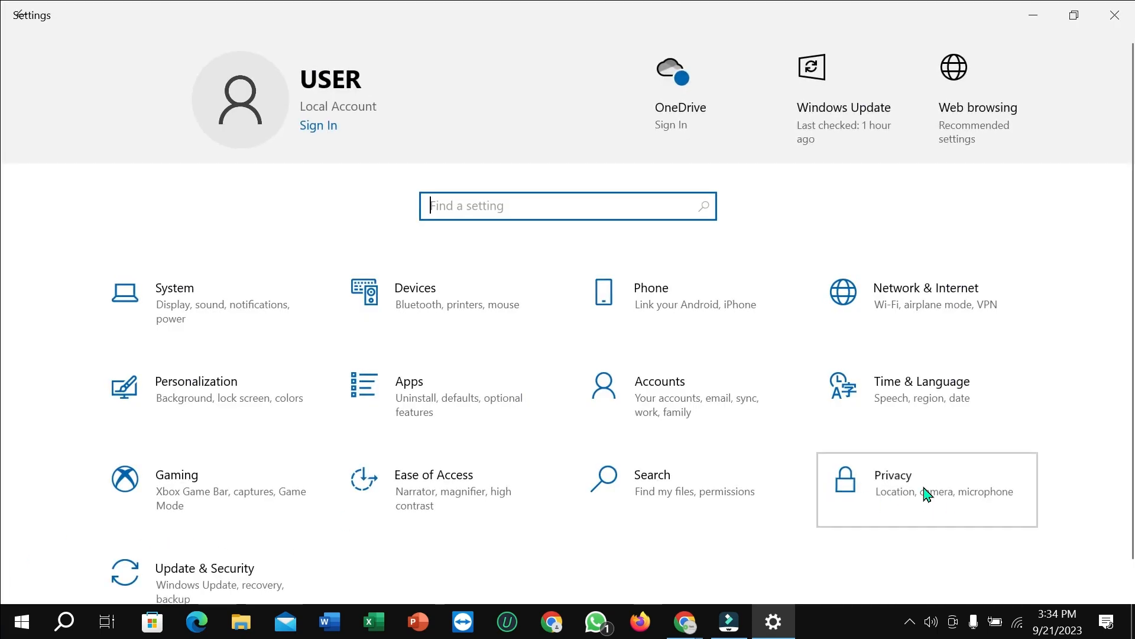
Go to Privacy and choose Camera under App permissions
{"action": "left_click", "coordinate": [927, 488]}
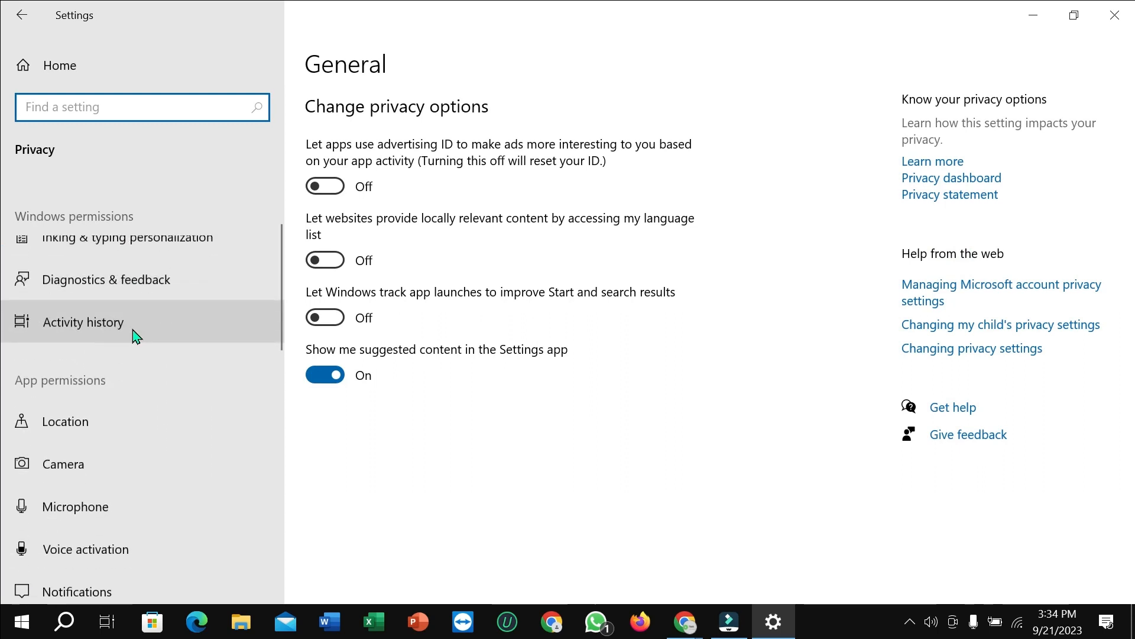
{"action": "scroll", "scroll_direction": "down", "scroll_amount": 3}
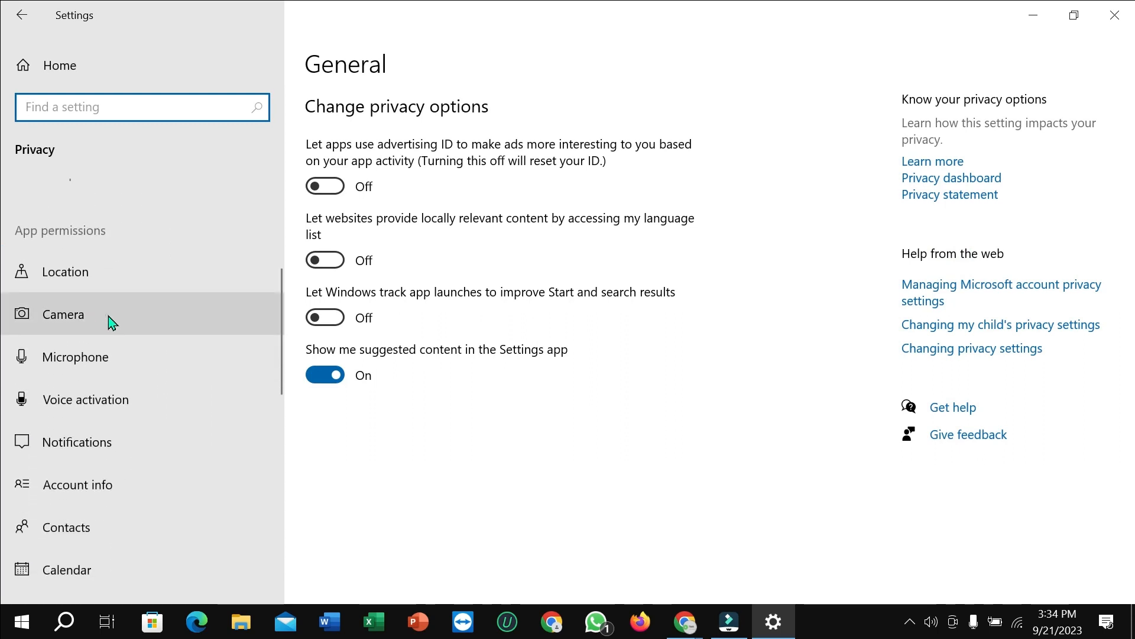
{"action": "left_click", "coordinate": [63, 314]}
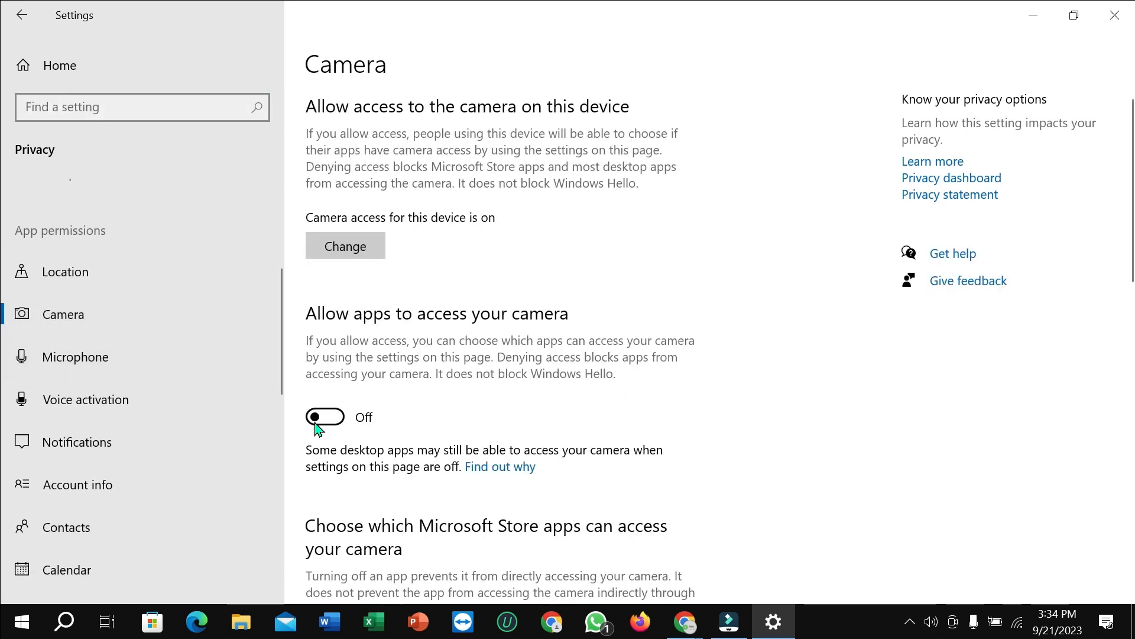
{"action": "scroll", "scroll_direction": "down", "scroll_amount": 3}
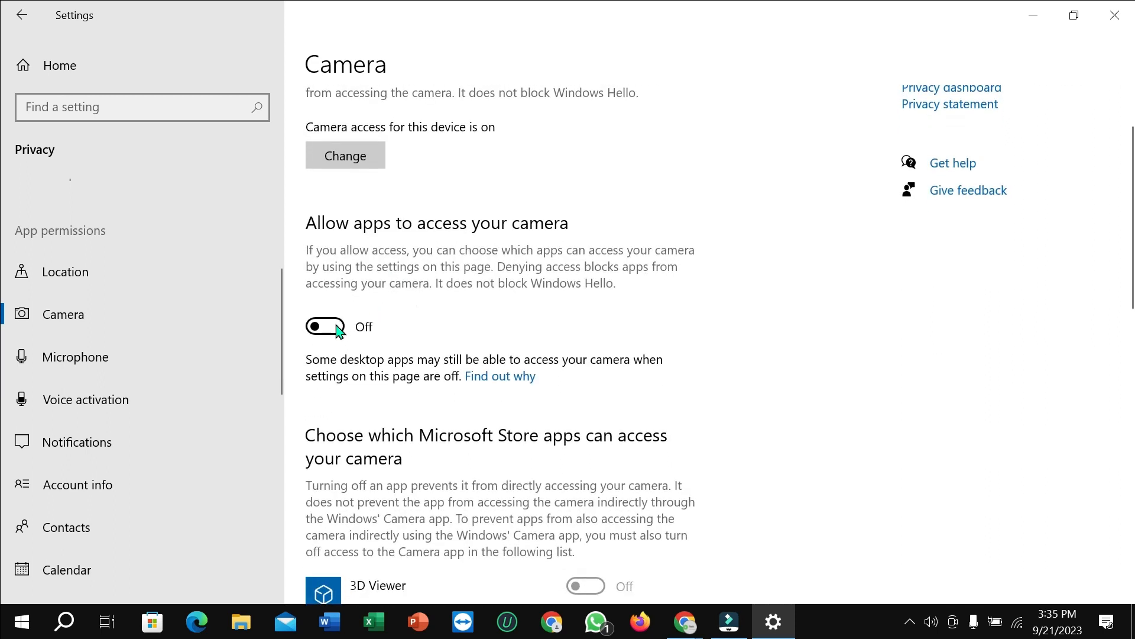
Switch 'Allow desktop apps to access your camera' On
{"action": "scroll", "scroll_direction": "down", "scroll_amount": 3}
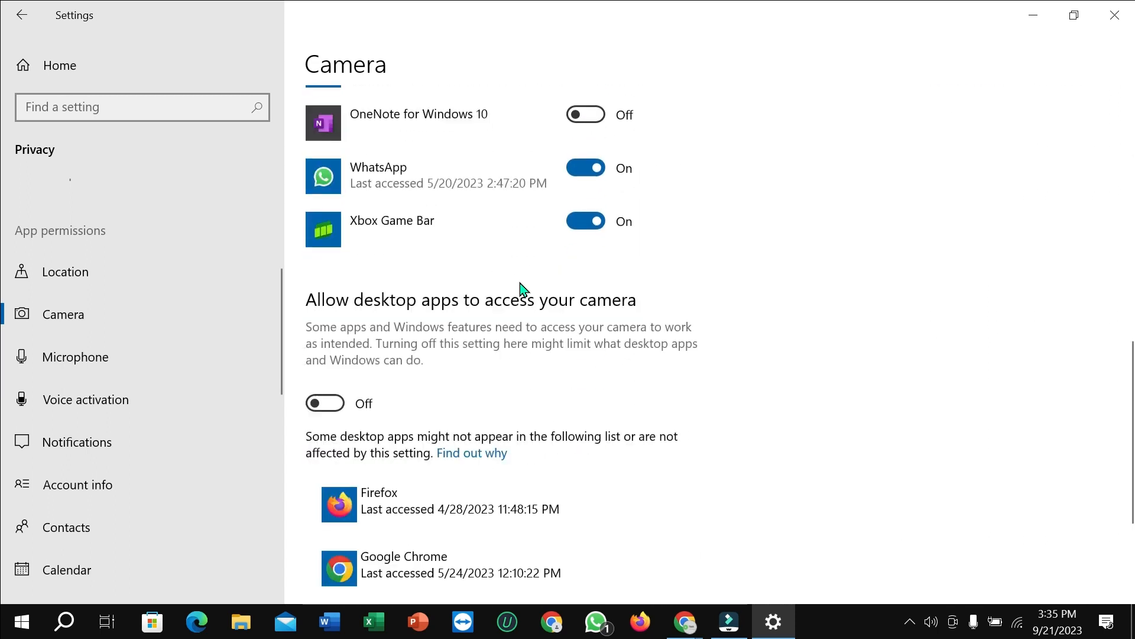
{"action": "scroll", "scroll_direction": "down", "scroll_amount": 3}
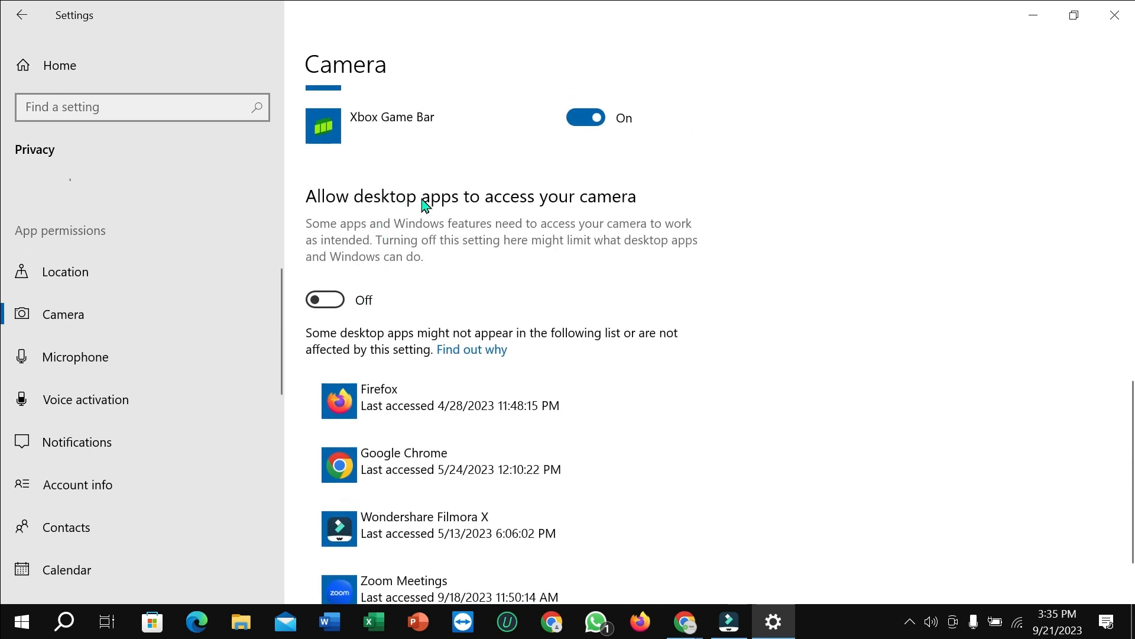
{"action": "mouse_move", "coordinate": [356, 319]}
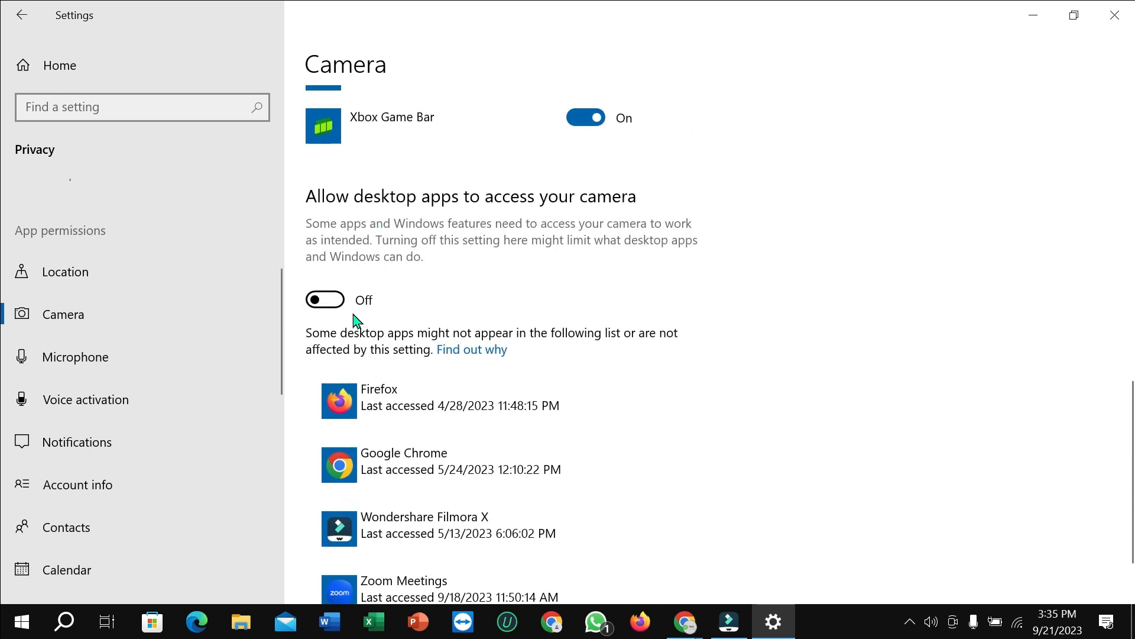
{"action": "left_click", "coordinate": [325, 300]}
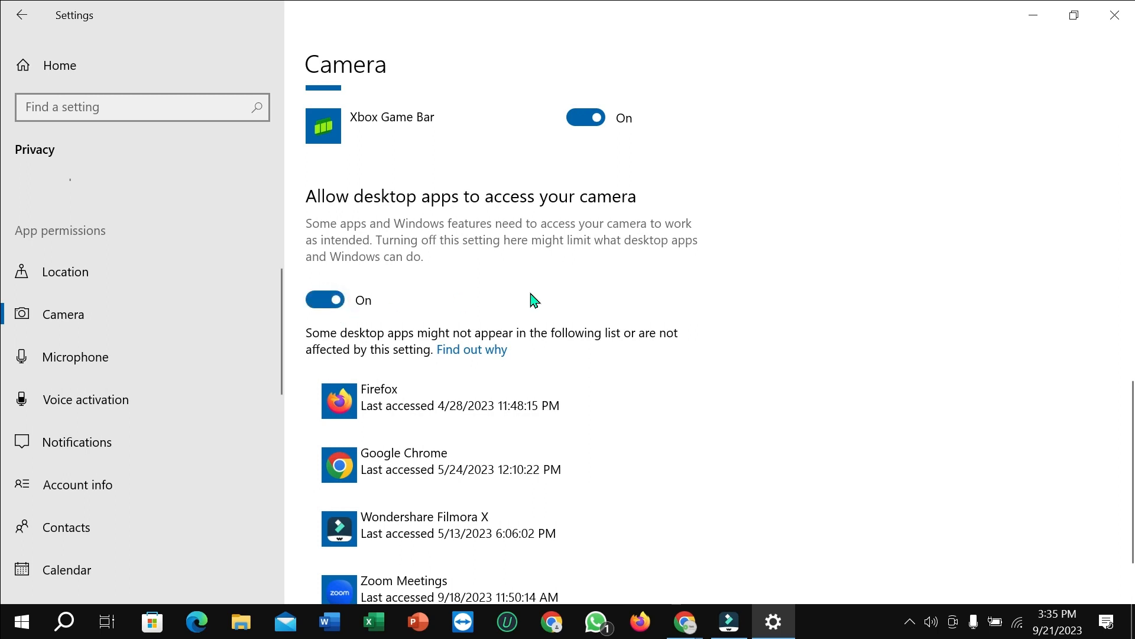
{"action": "mouse_move", "coordinate": [563, 300]}
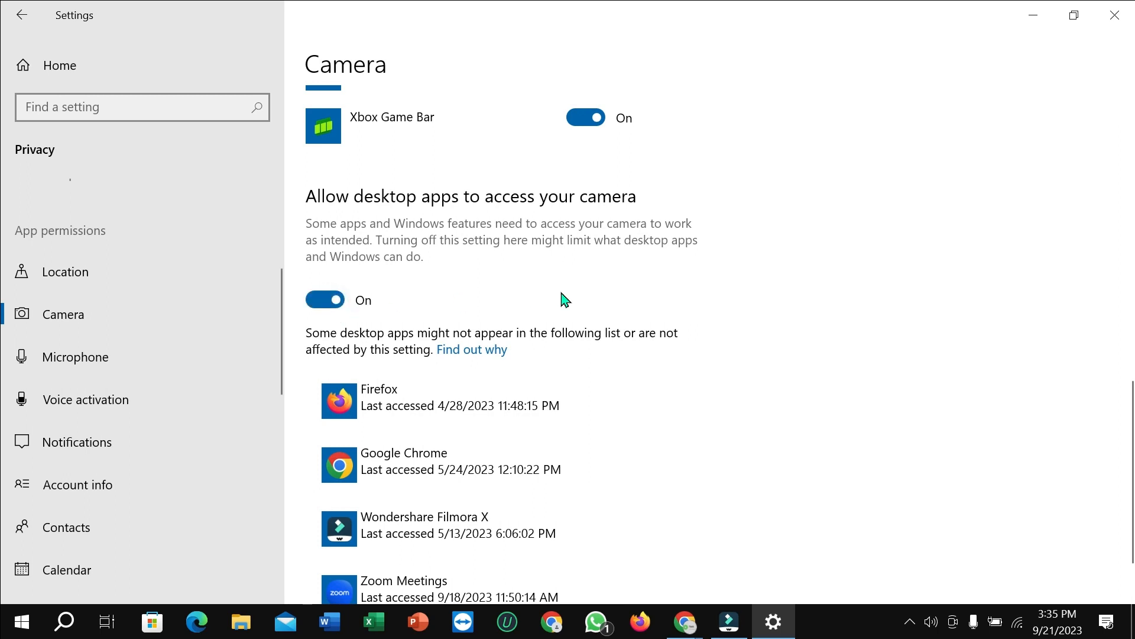